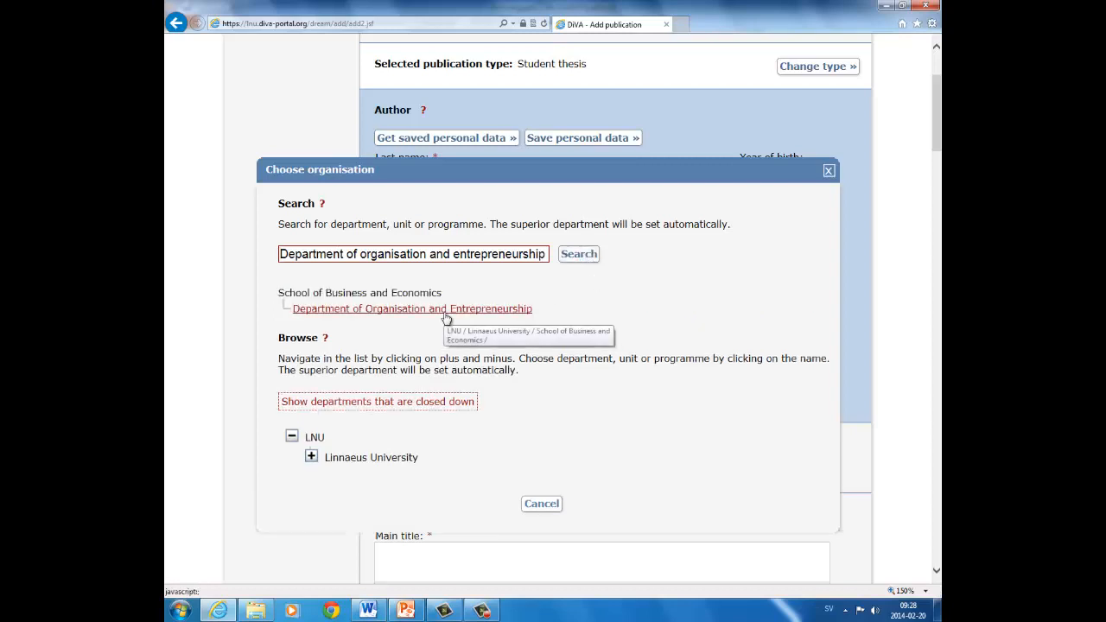
Step: Choose the Department of Organisation and Entrepreneurship as the author's department
left_click(413, 307)
type("Leadership, hotel, organization")
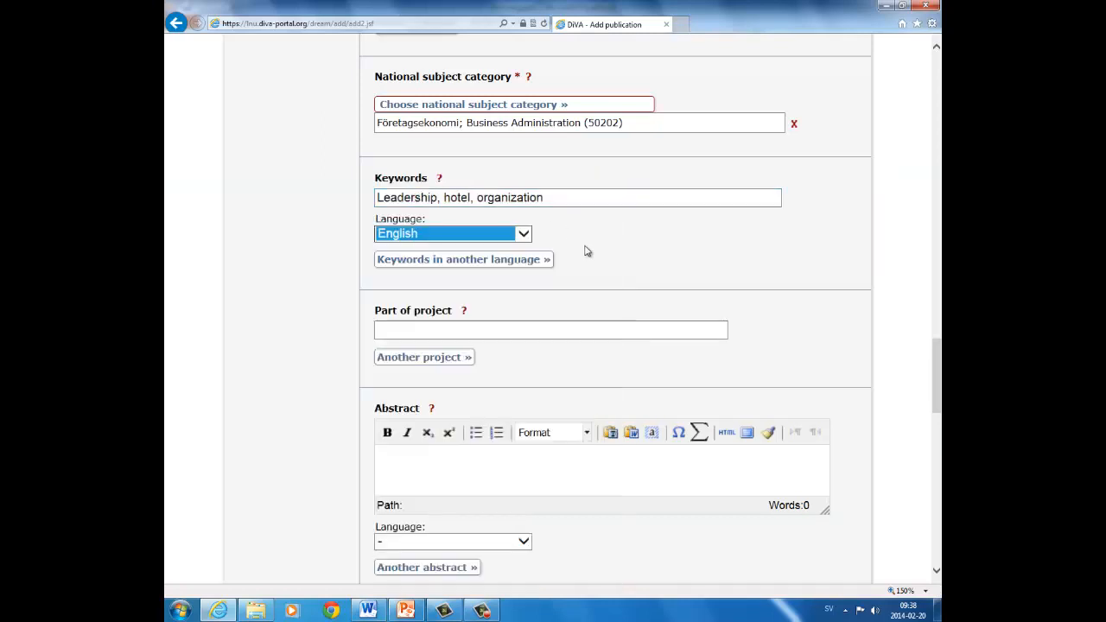
Step: Scroll down the form to the Supervisor section
scroll("down", 3)
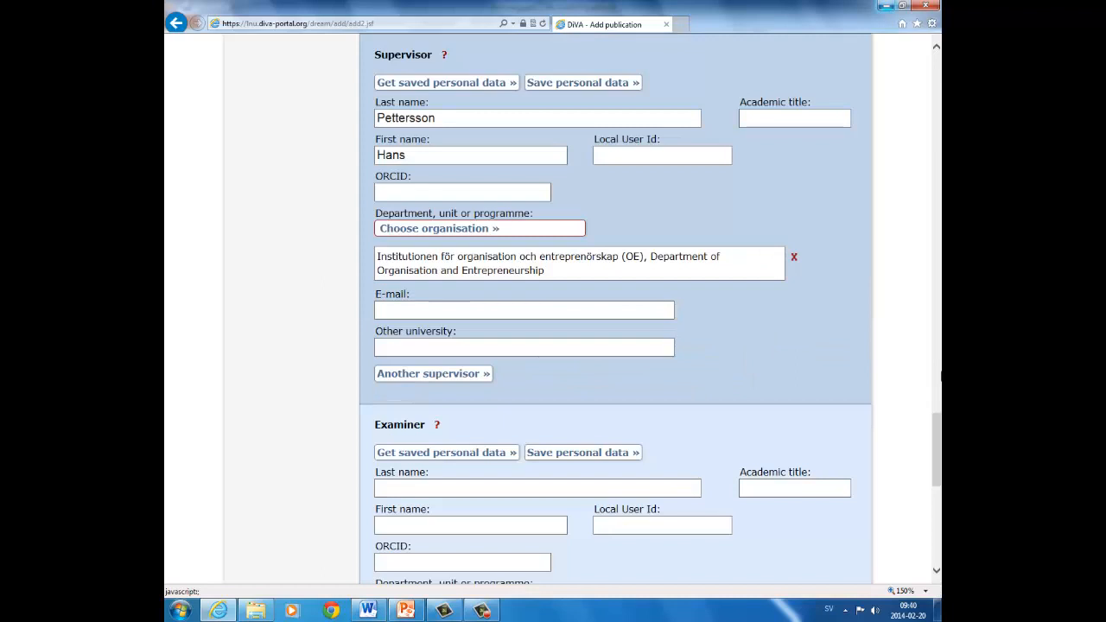